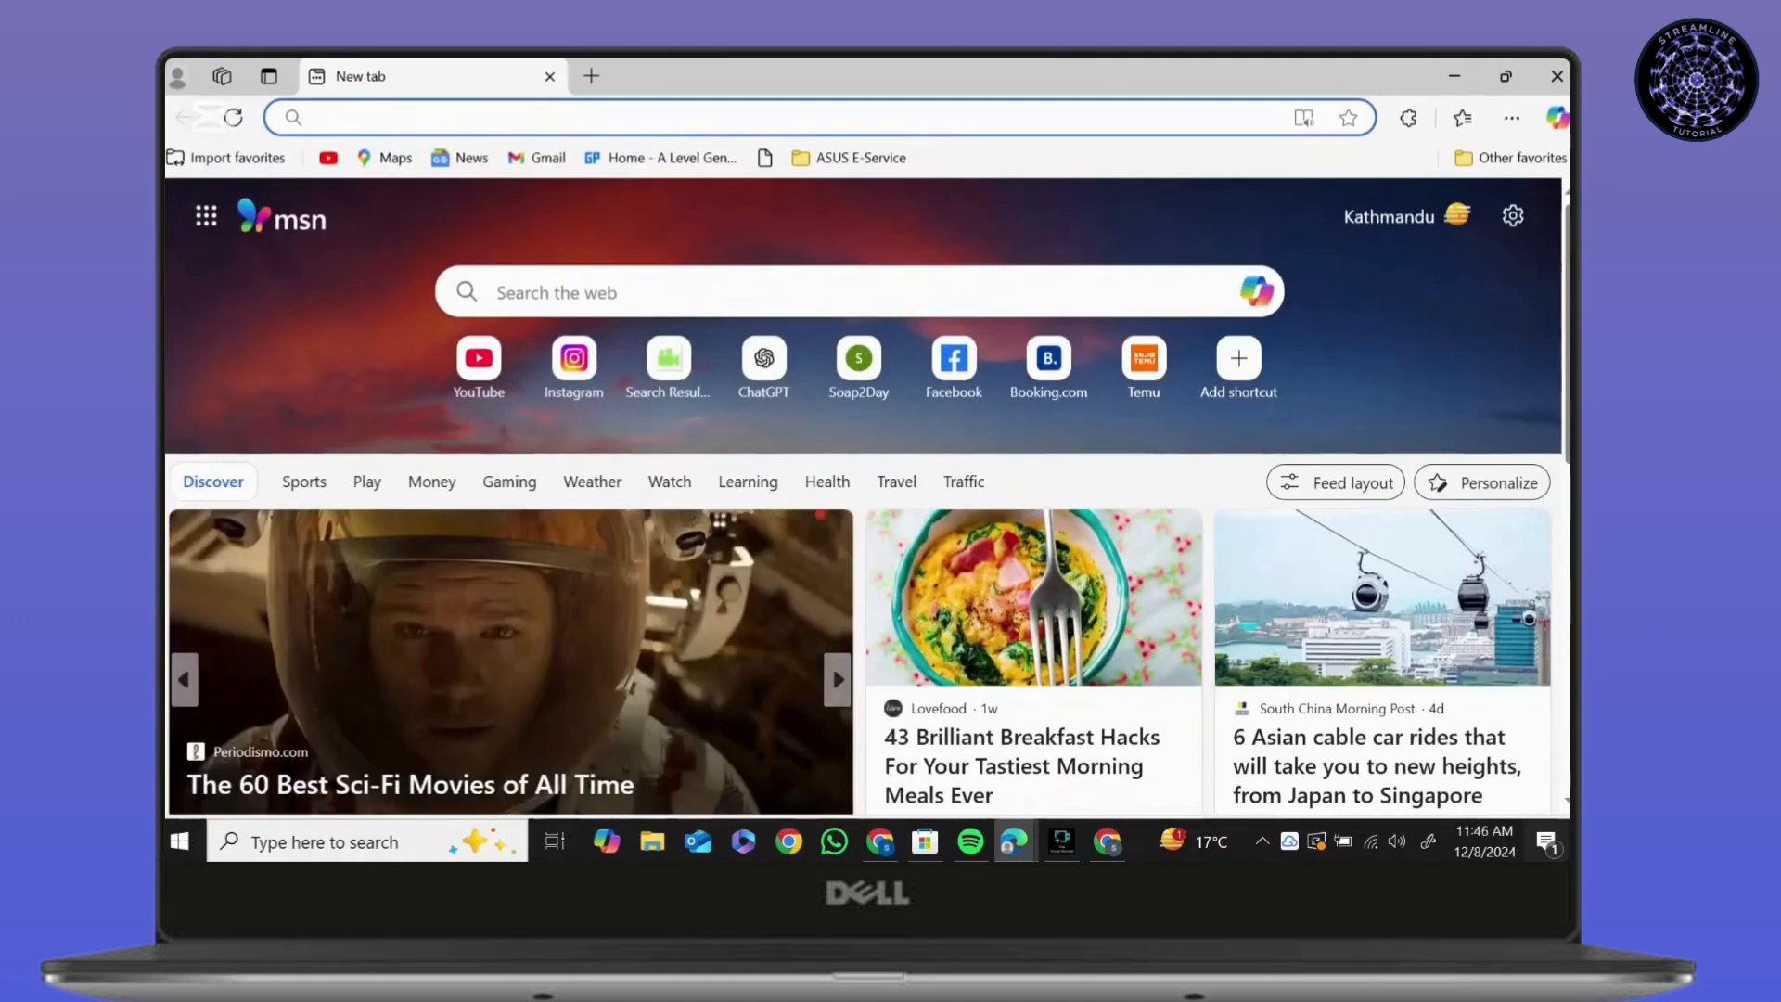
Reach the cookies and site permissions page from the browser menu
click(1511, 119)
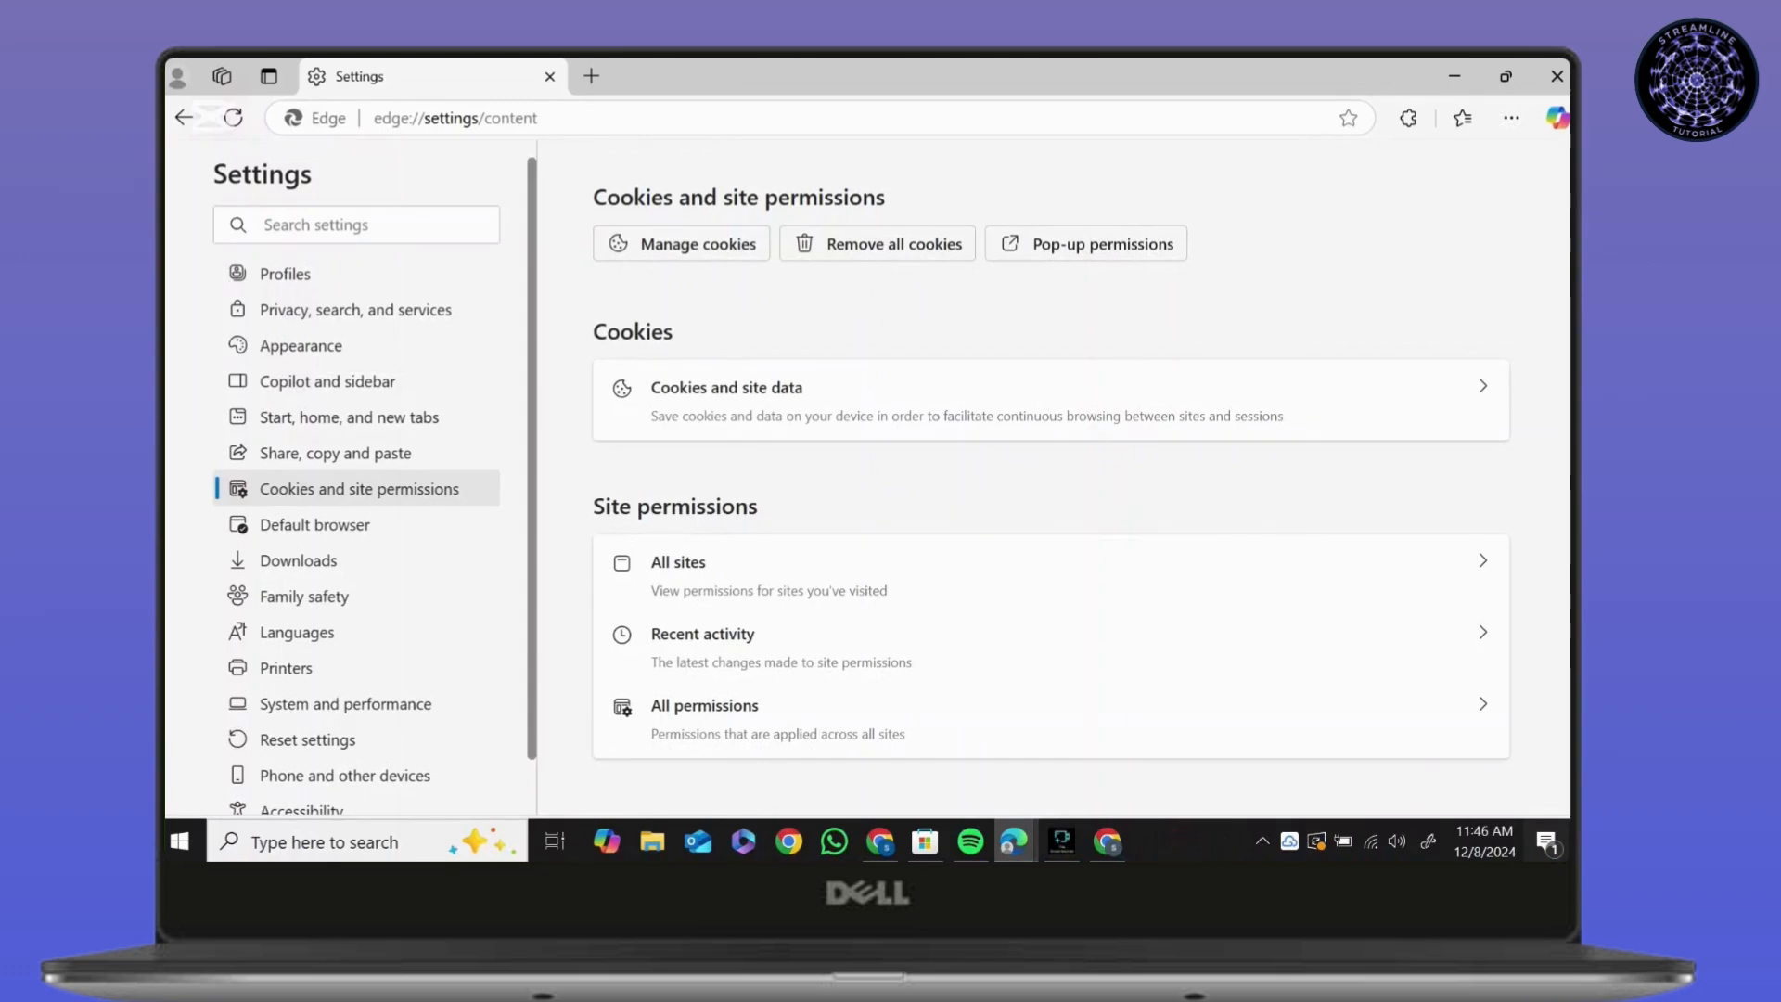
View All permissions and check that Pop-ups and redirects reads Blocked
click(705, 704)
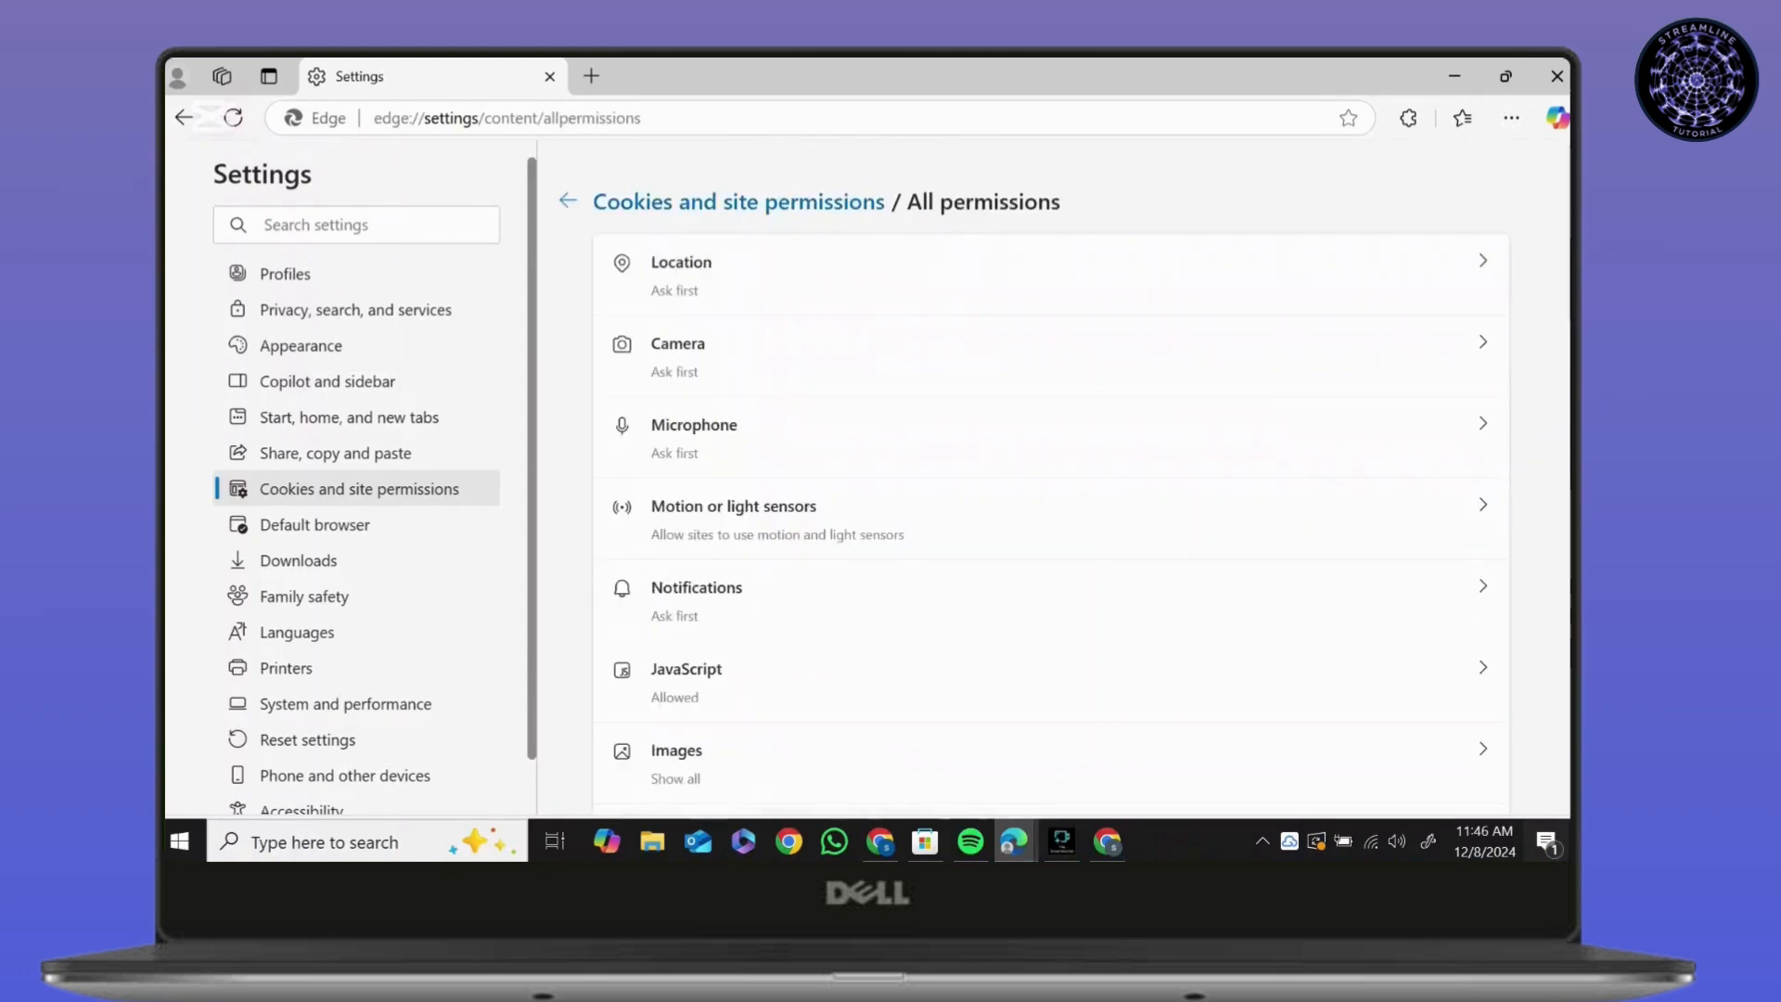
scroll(down, 3)
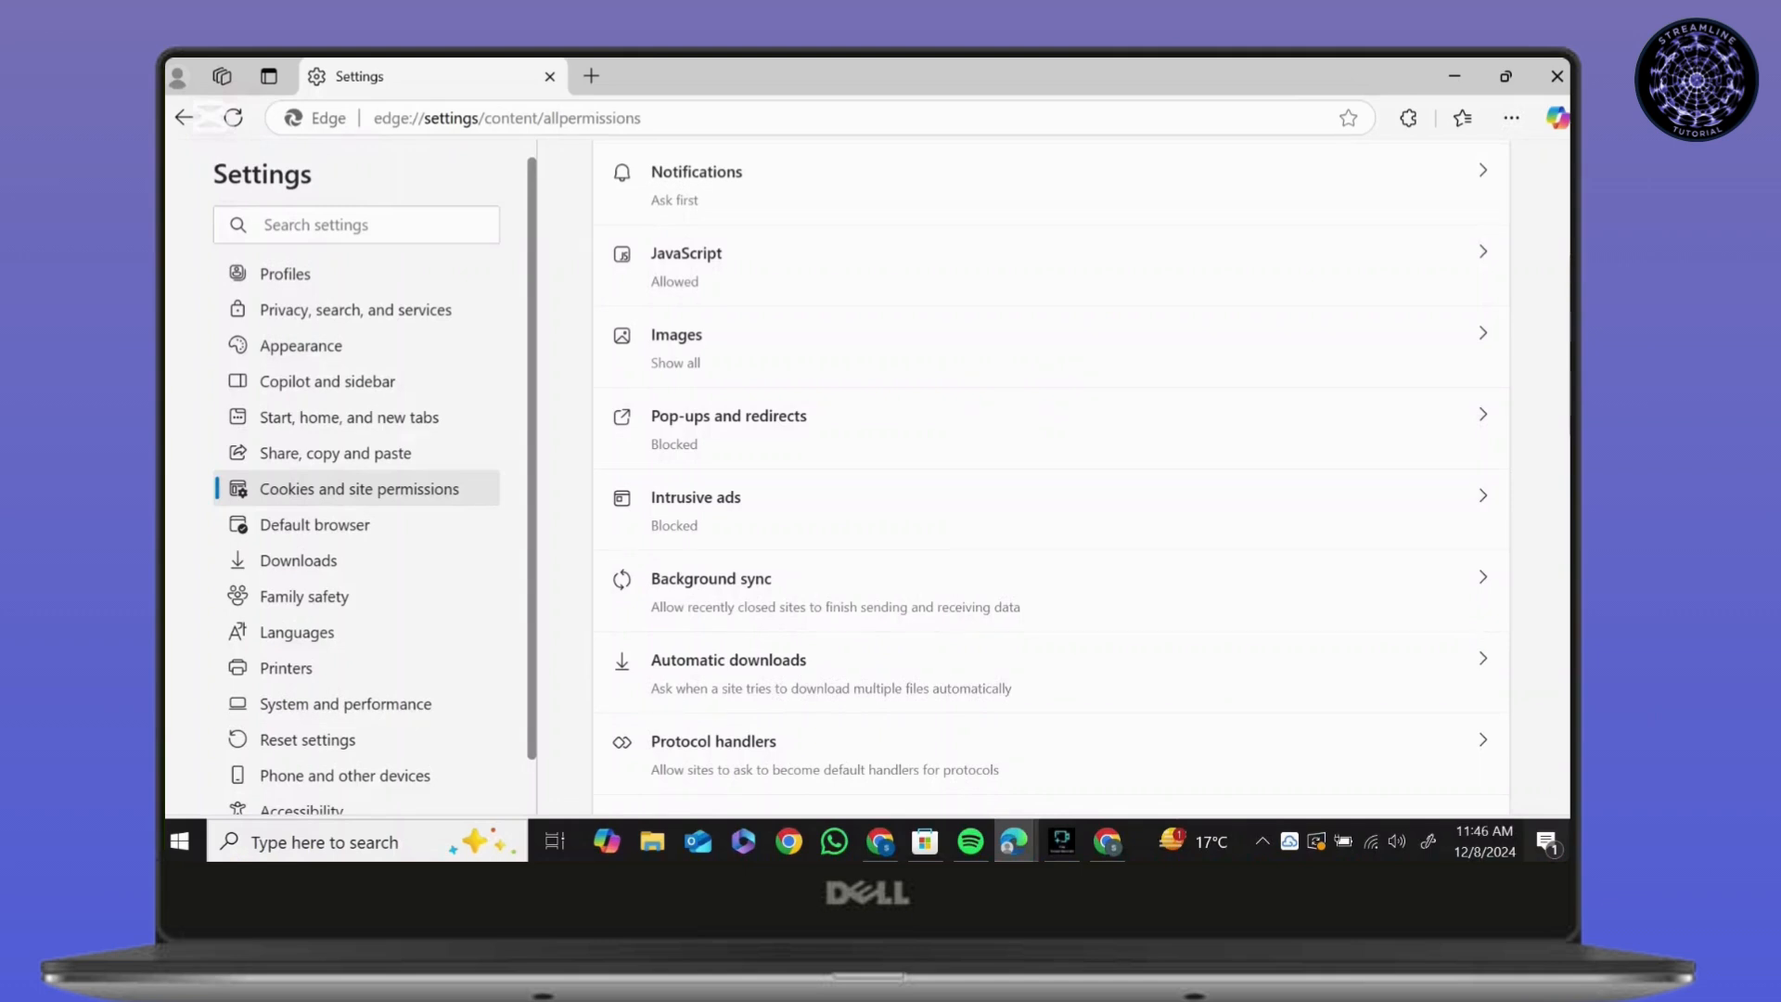
click(727, 416)
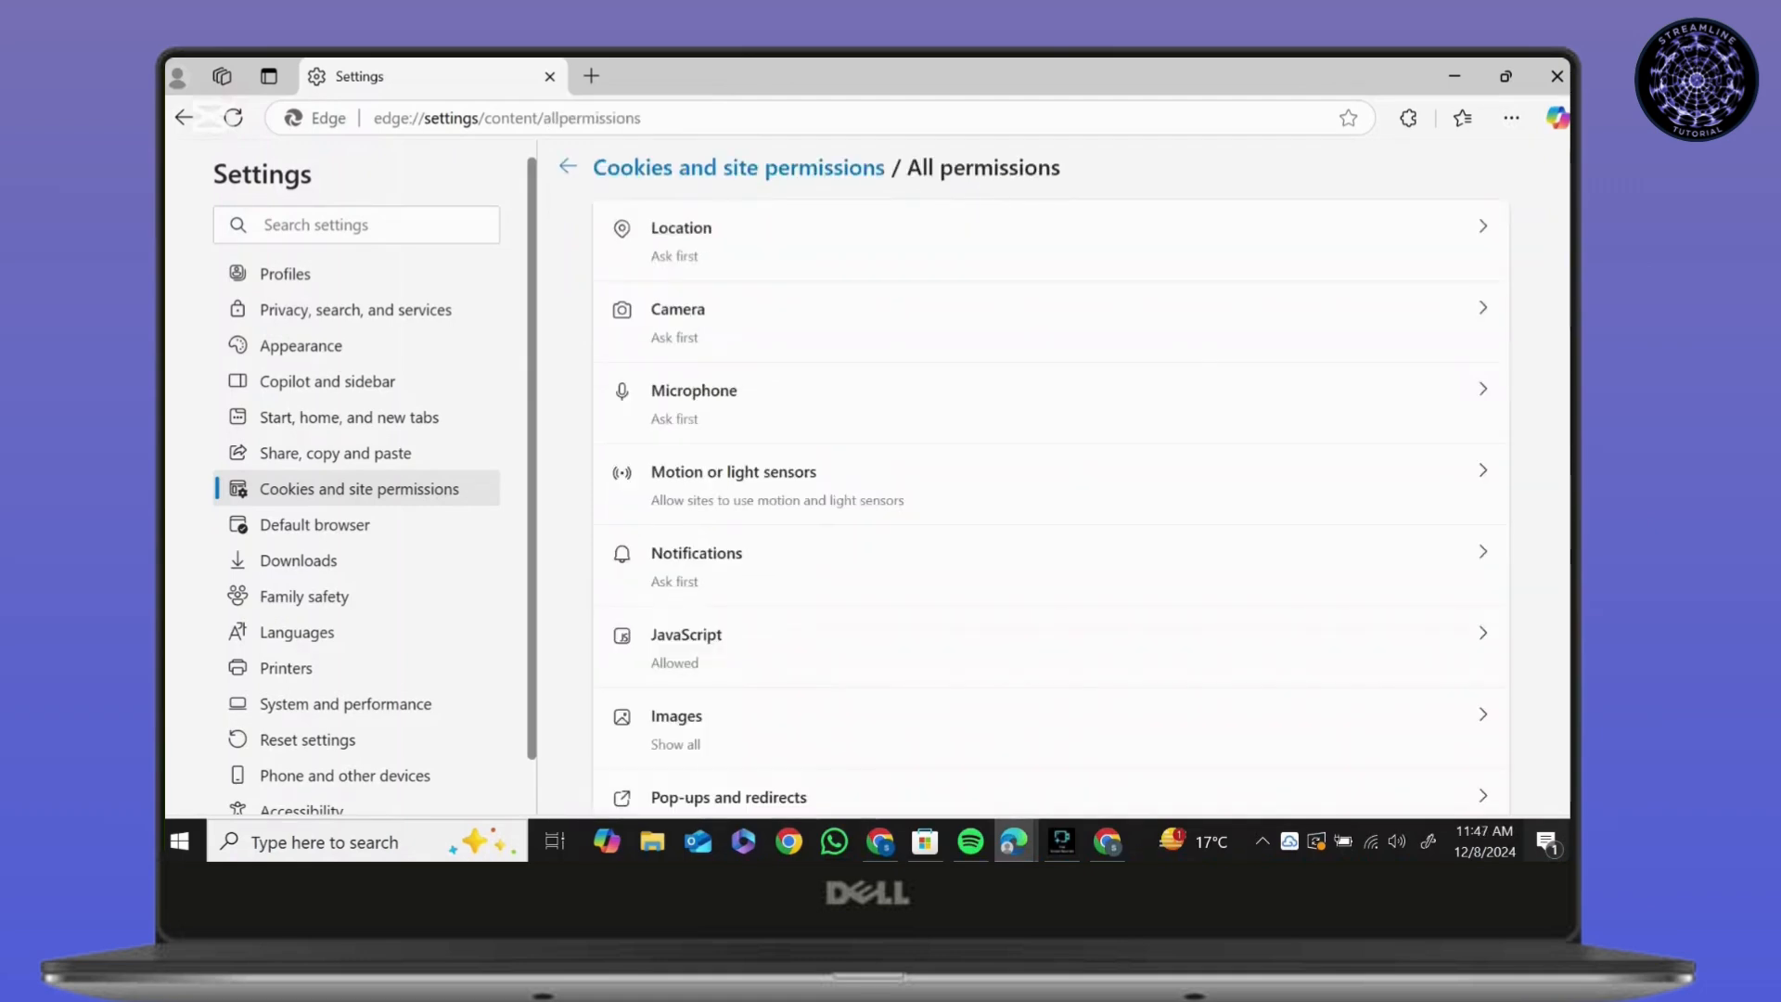
View the Intrusive ads permission, confirming blocking of intrusive or misleading ads is on
scroll(down, 3)
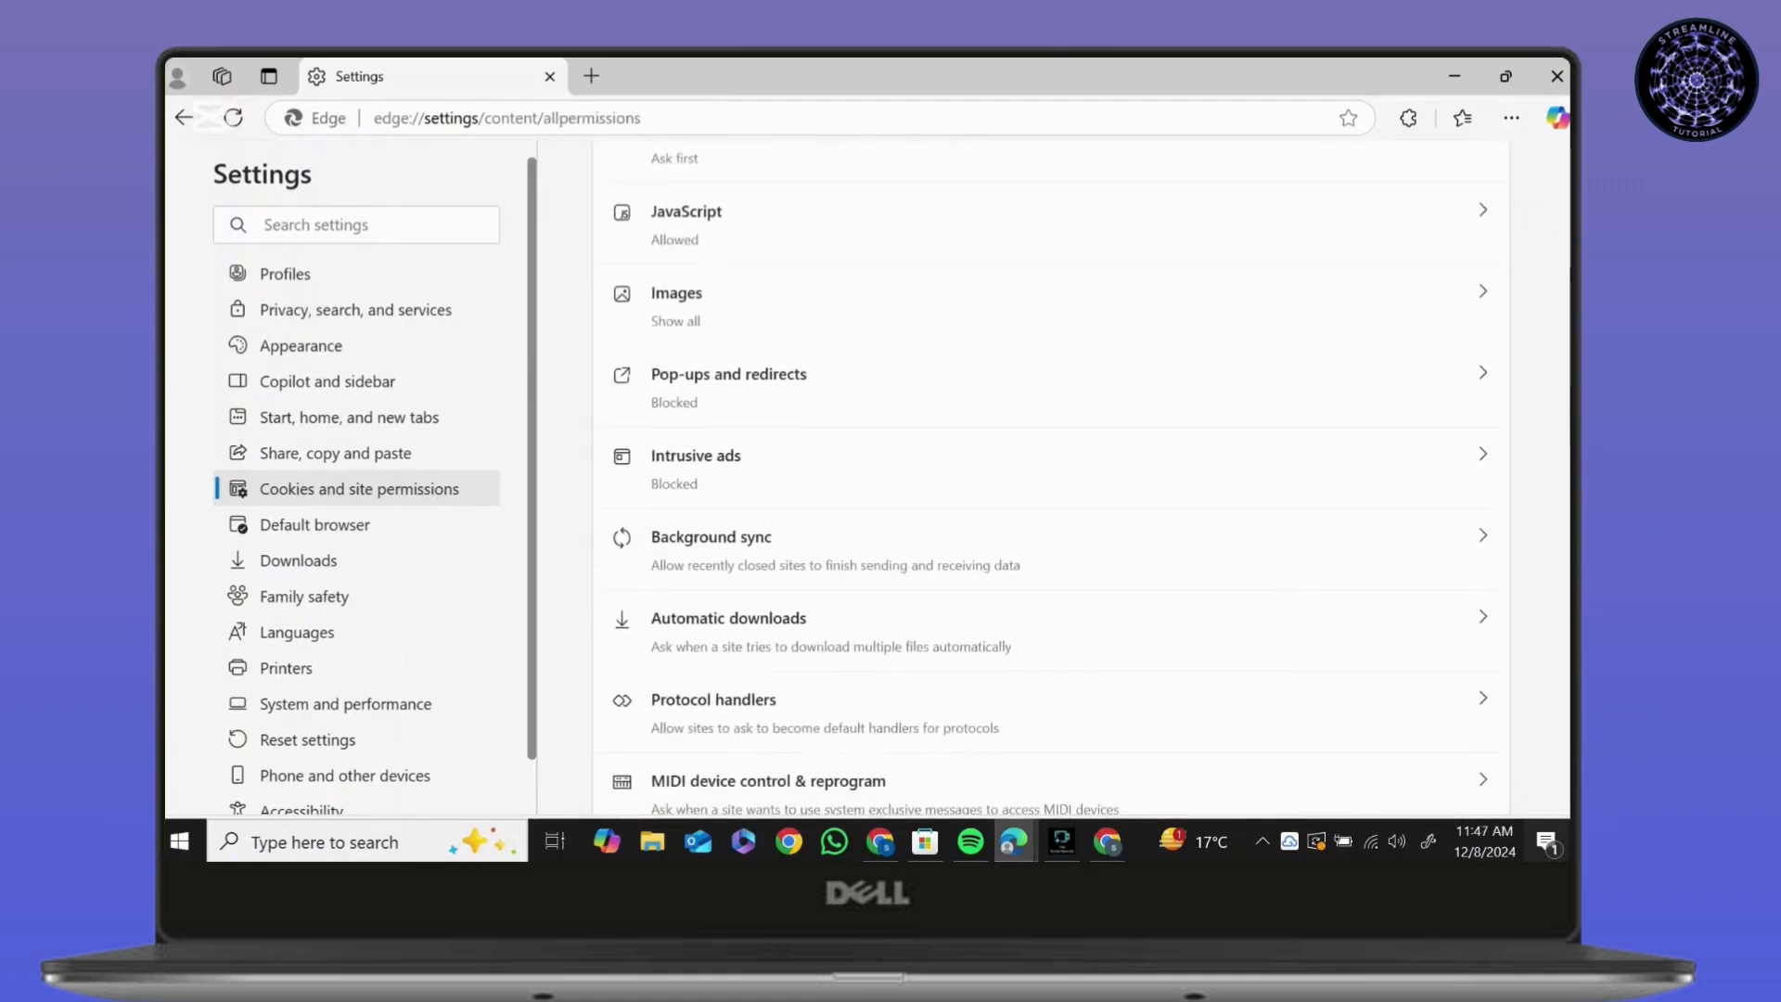
click(694, 456)
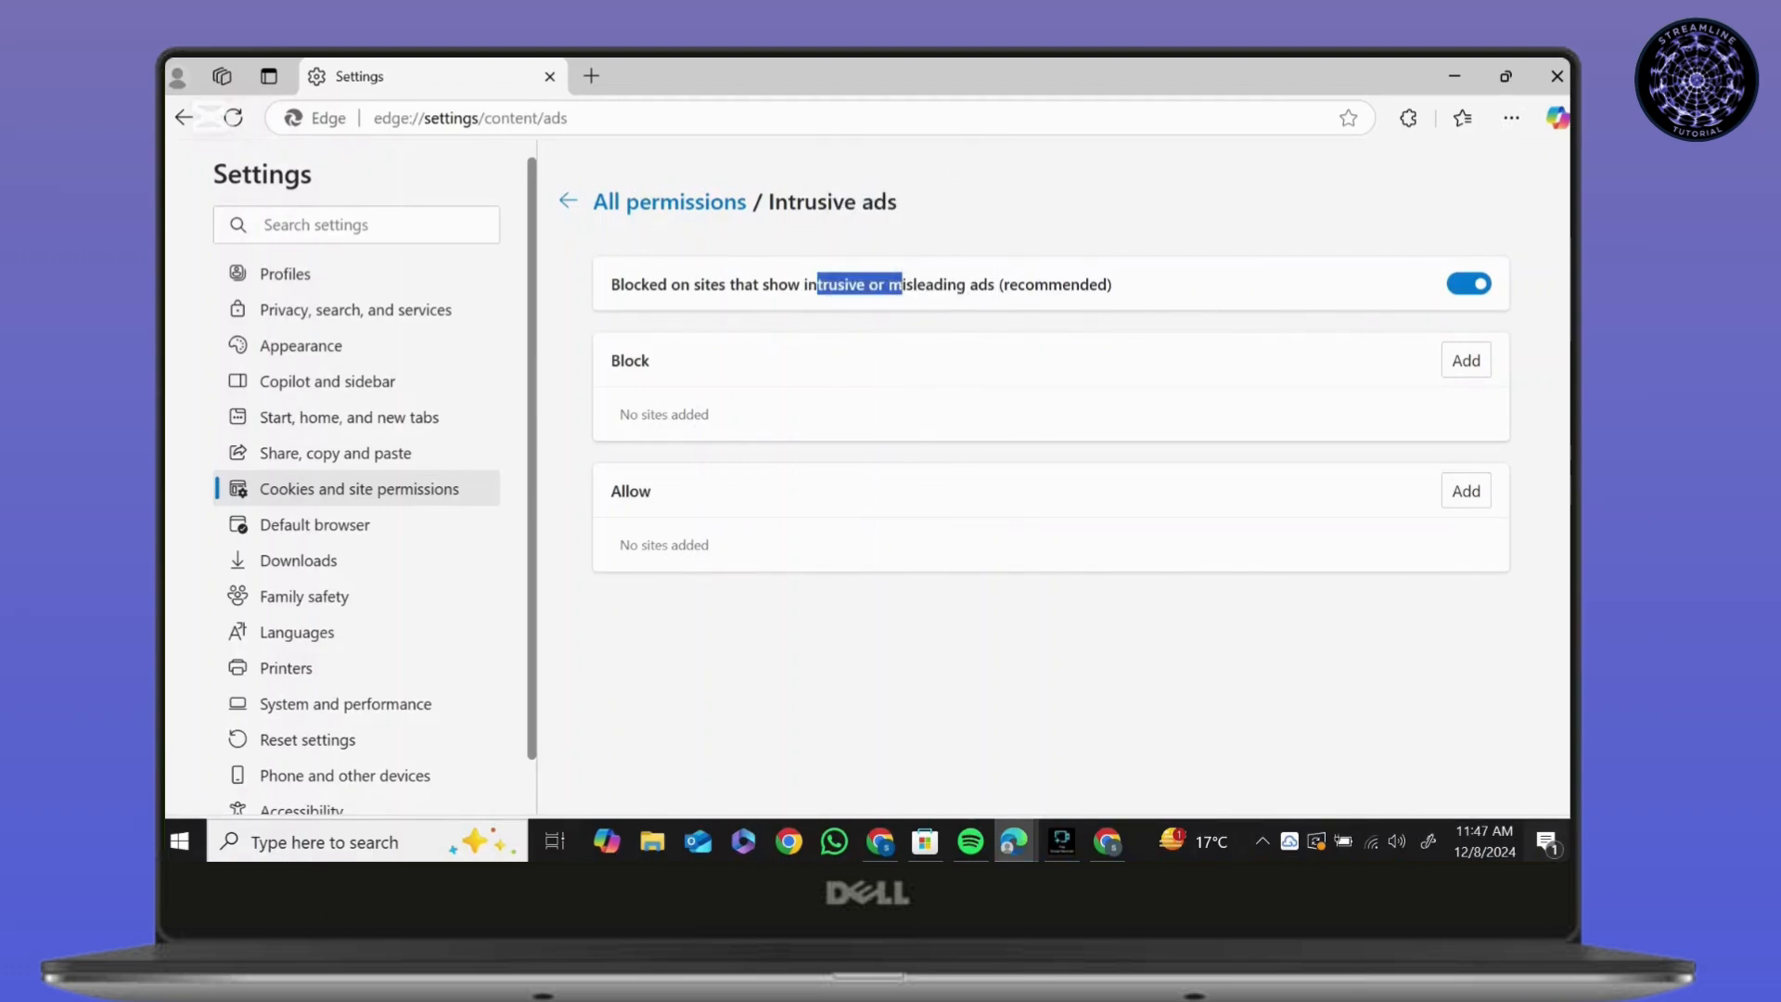
double_click(923, 284)
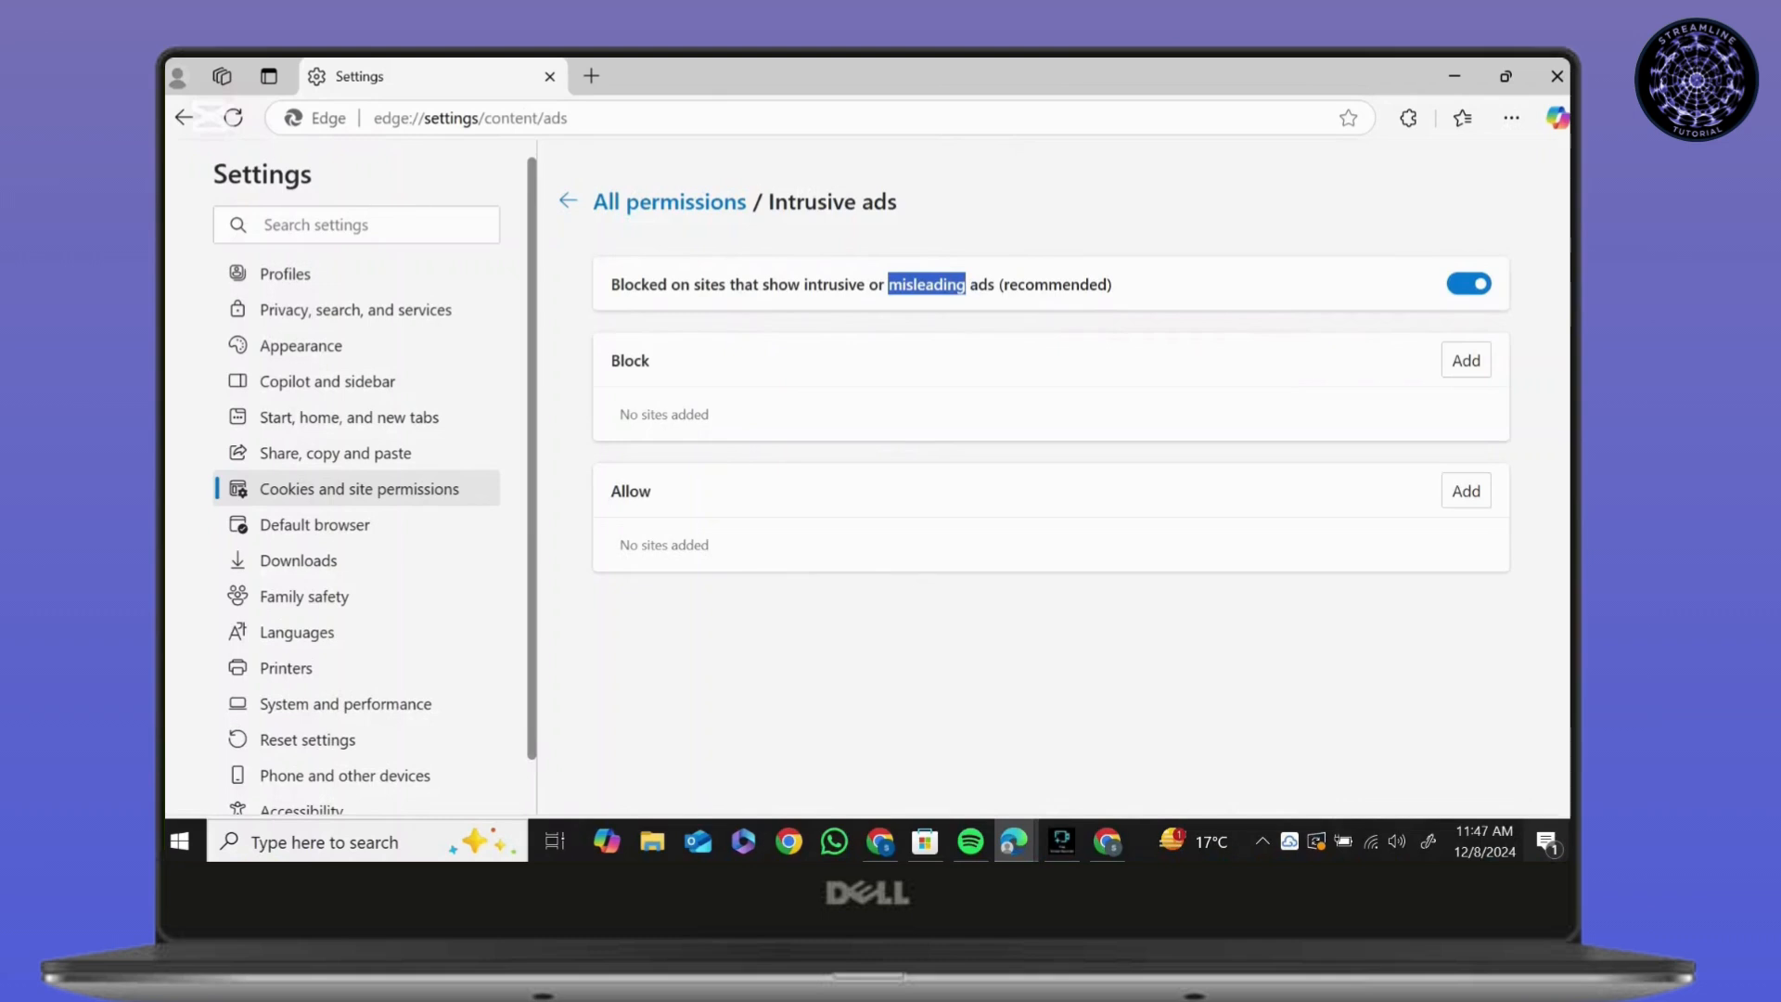